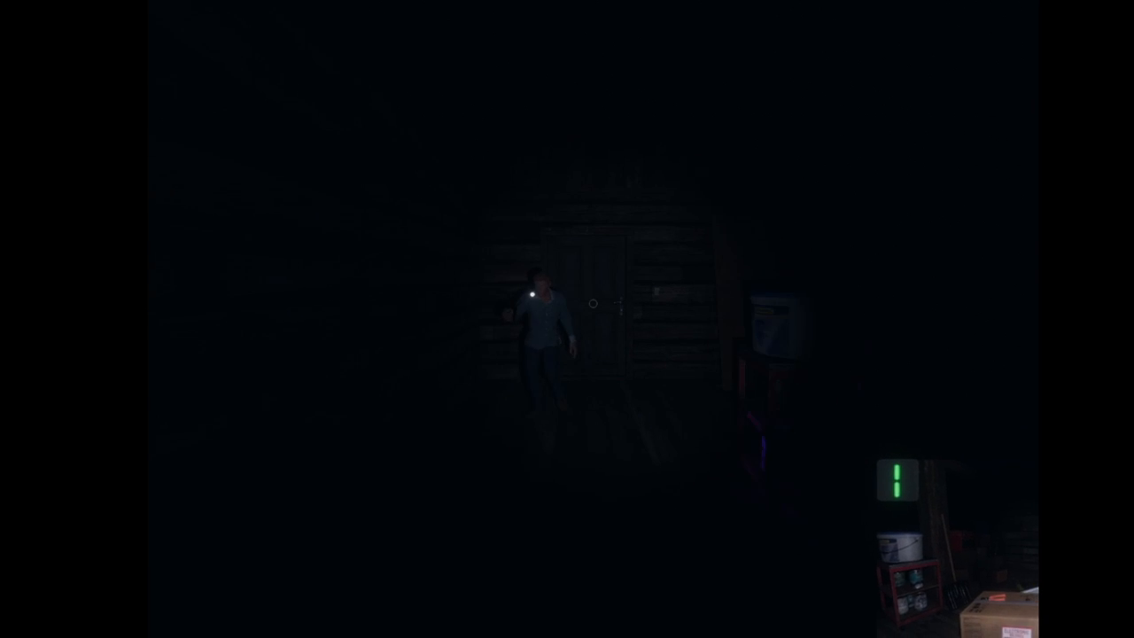
mouse_move(568, 319)
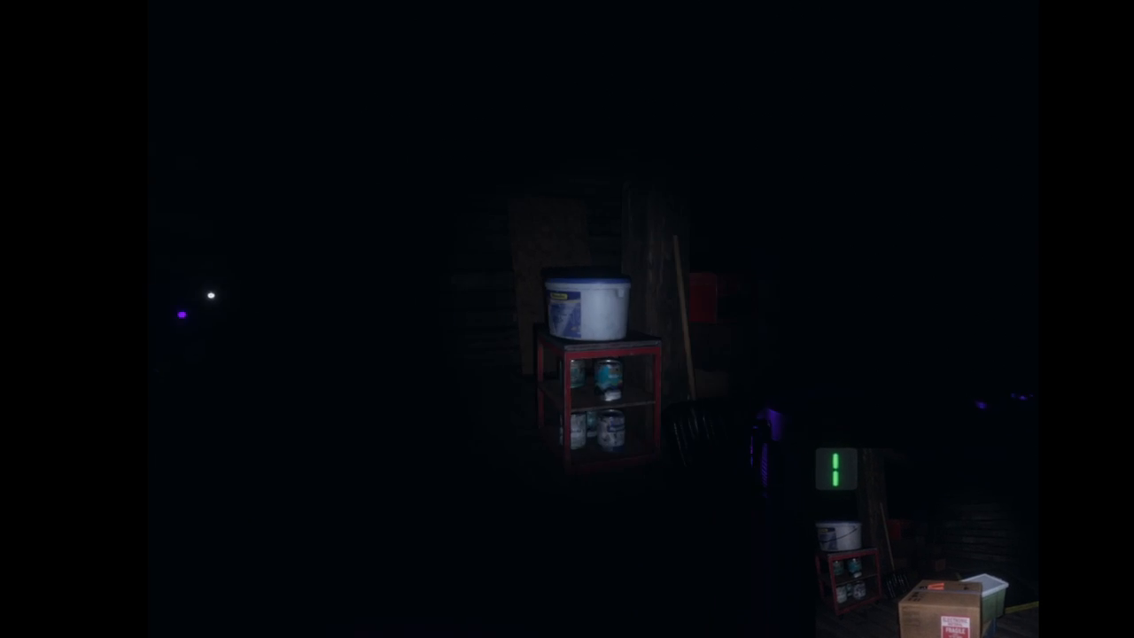